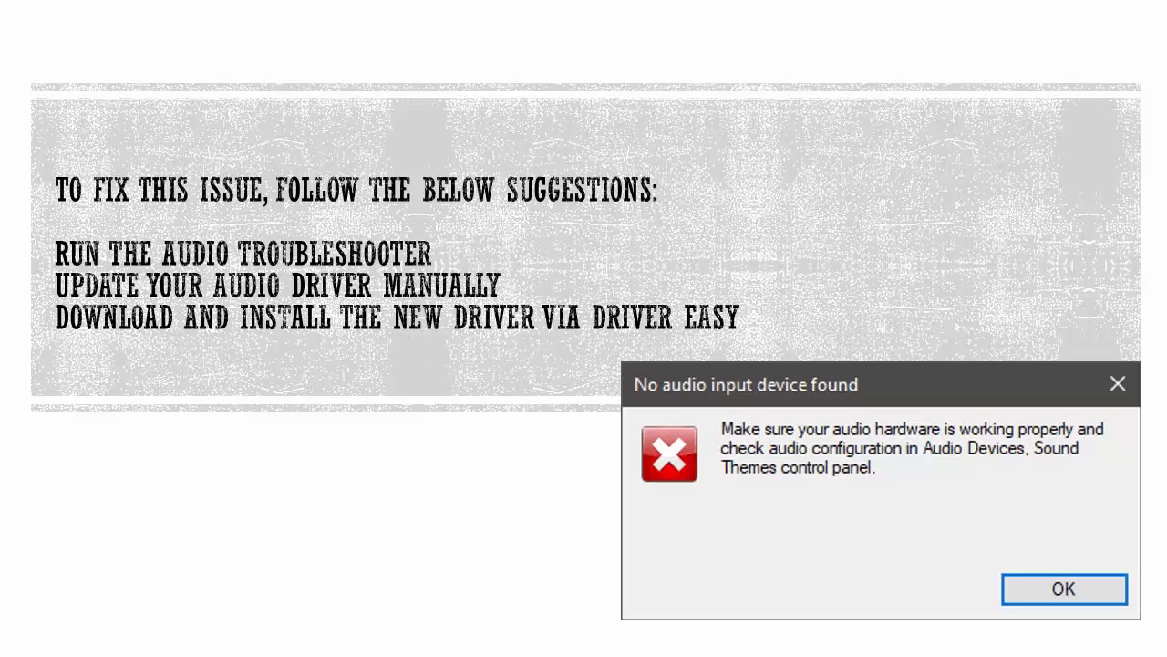
Open Windows search from the taskbar to find the troubleshooter.
left_click(1063, 589)
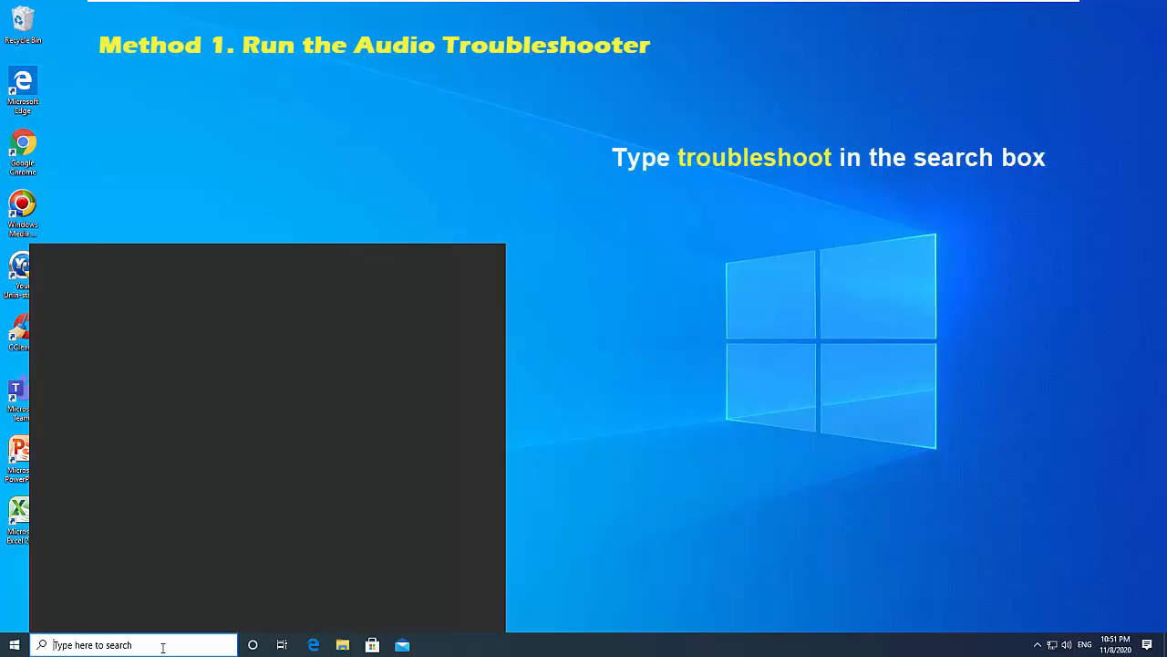
Search 'troubleshoot' and open the Troubleshoot settings result.
type("troubleshoot")
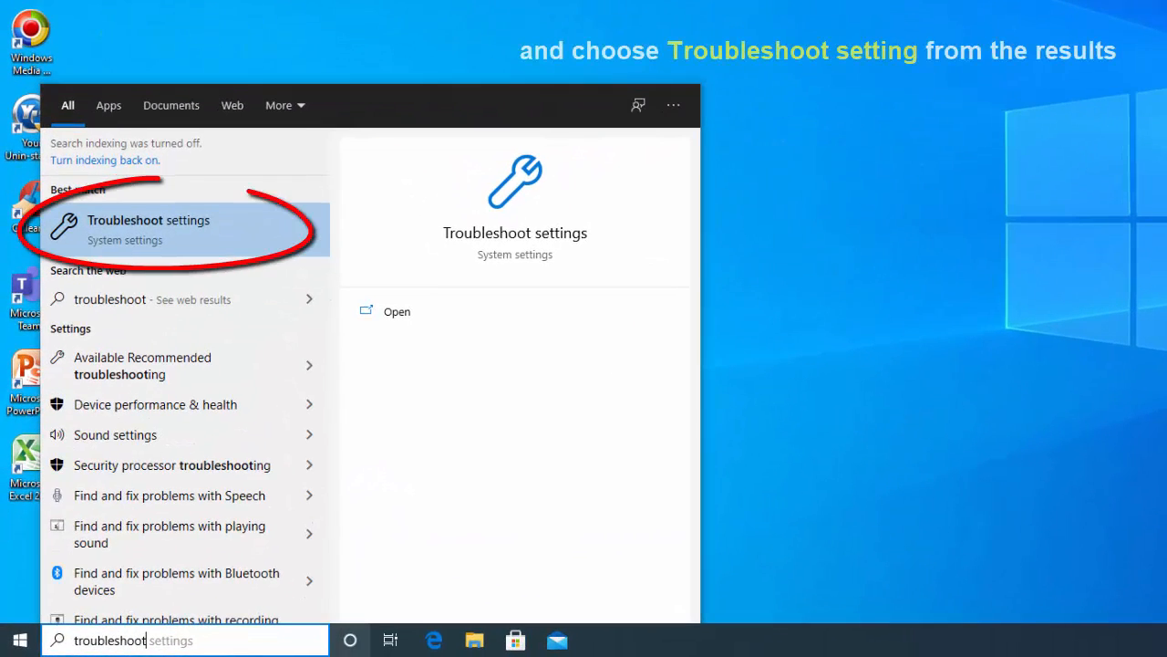
mouse_move(226, 228)
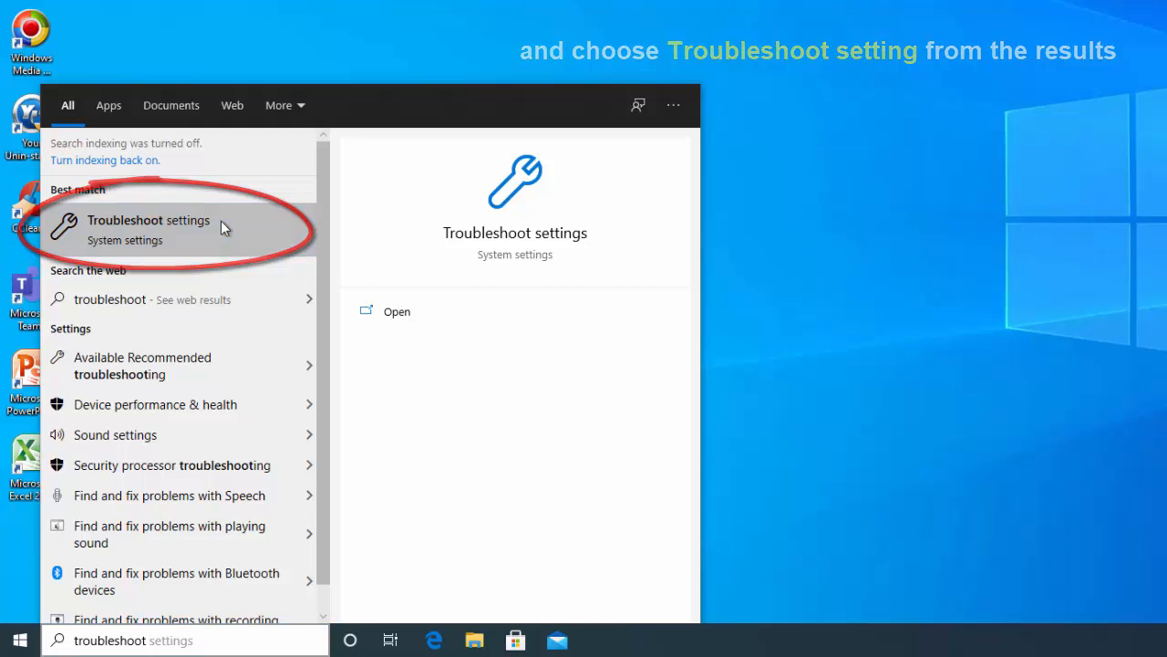
left_click(148, 229)
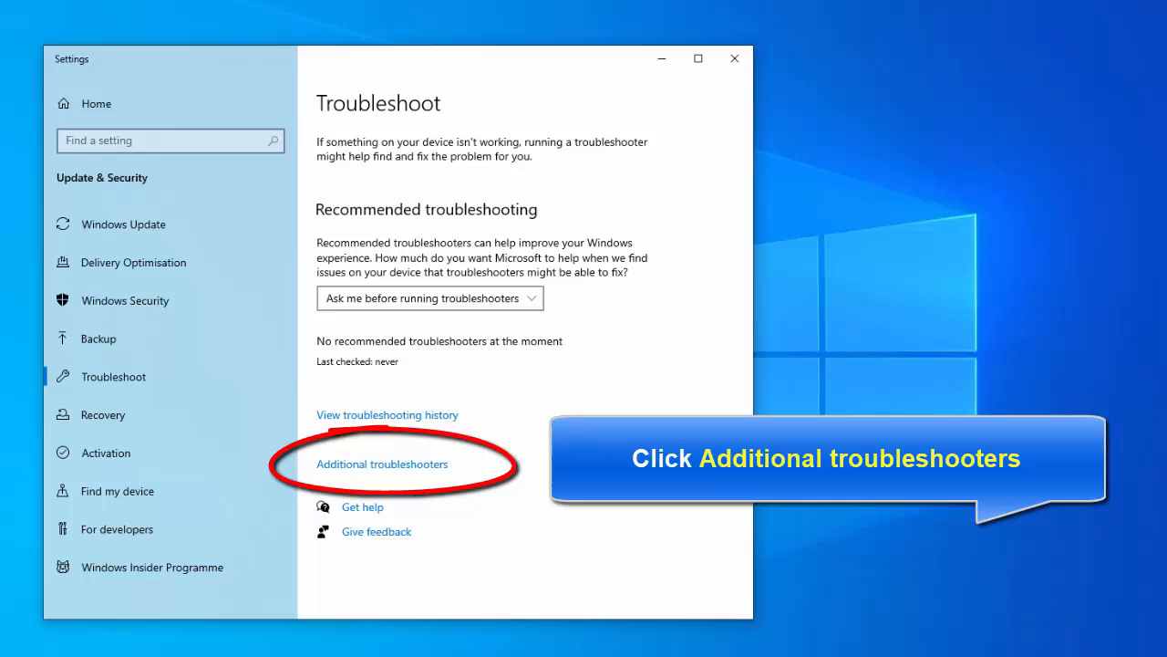
Run the Playing Audio troubleshooter from Additional troubleshooters.
left_click(382, 463)
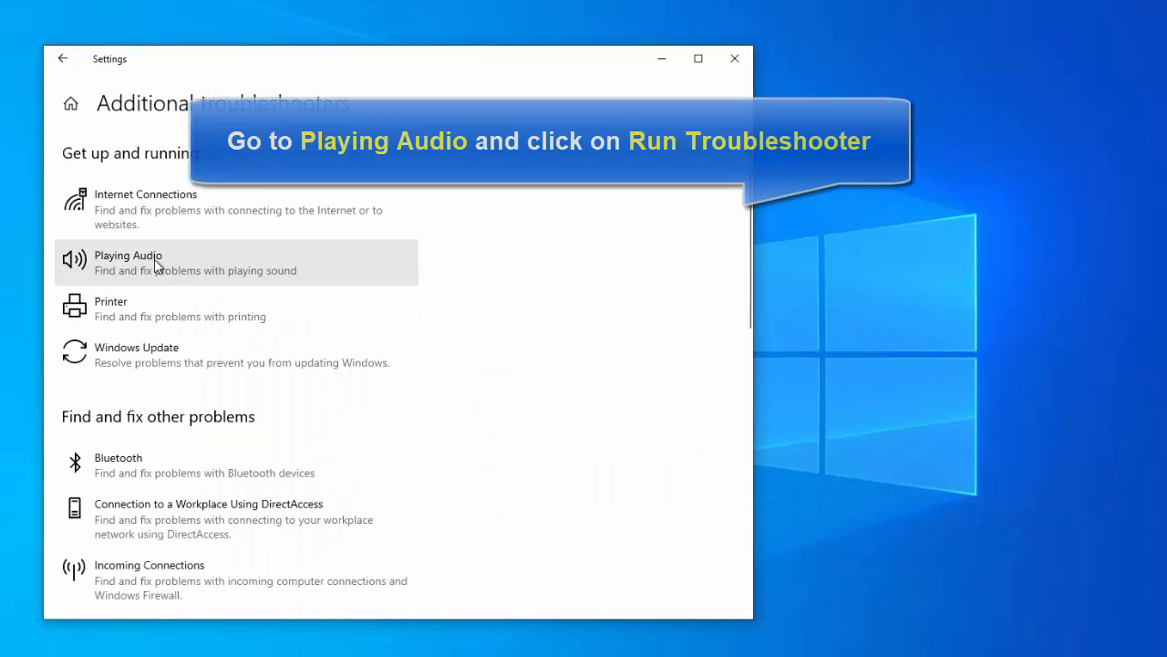
left_click(127, 262)
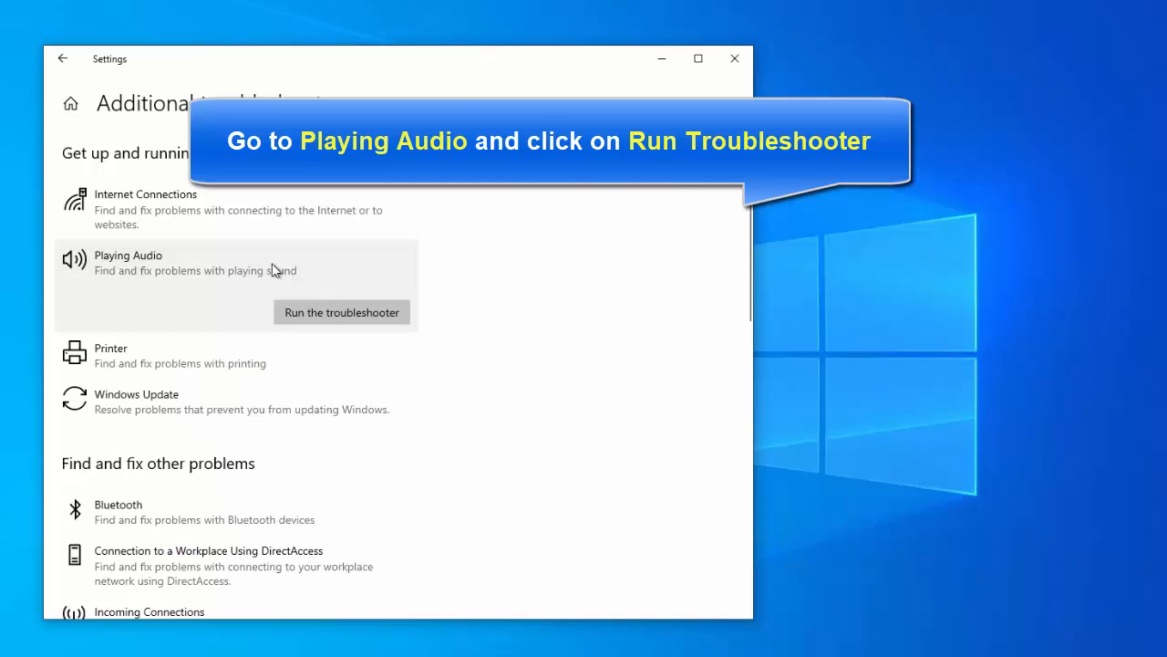
left_click(341, 312)
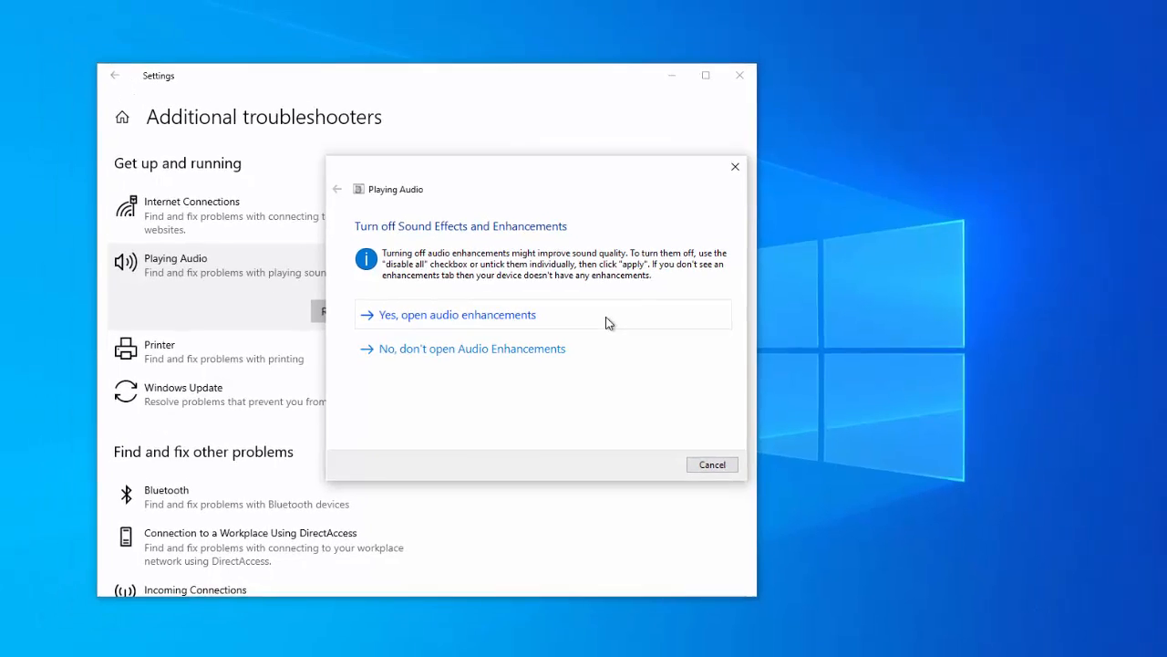
Turn on Bass Boost in the speakers' audio enhancement settings and save.
left_click(459, 314)
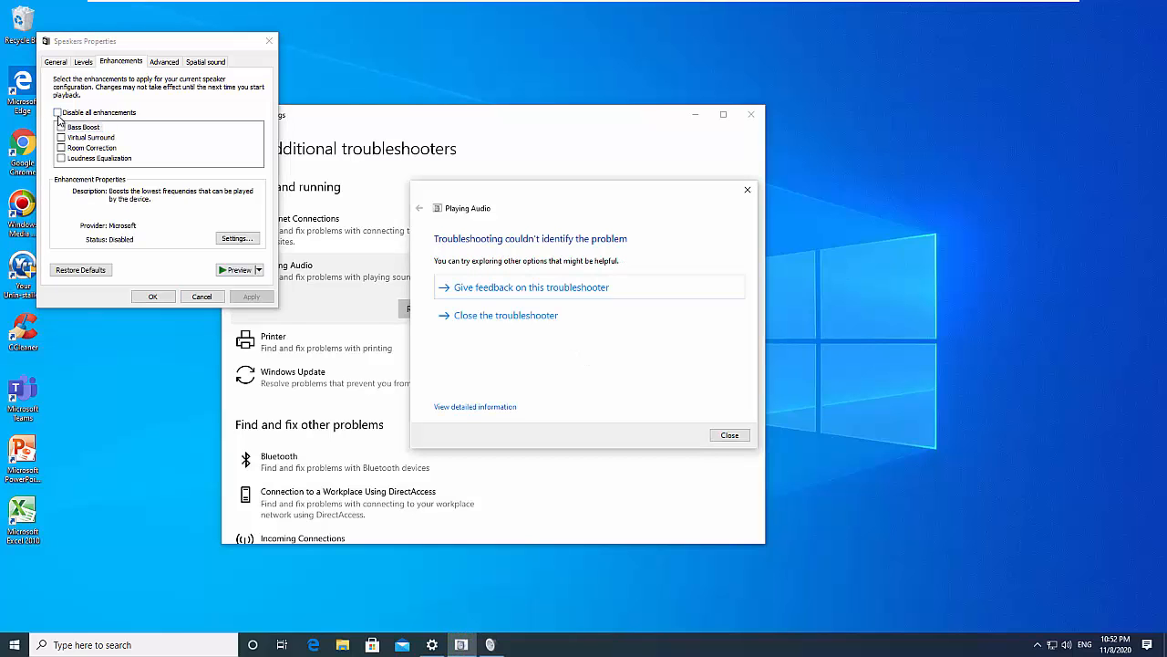
left_click(83, 126)
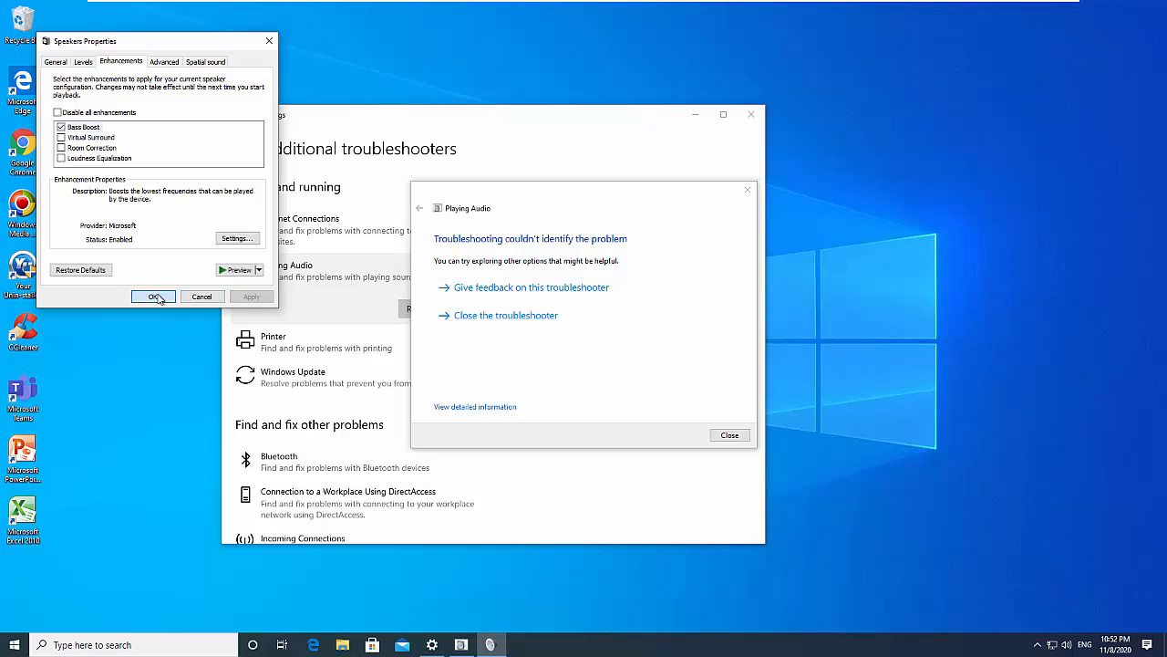
left_click(153, 297)
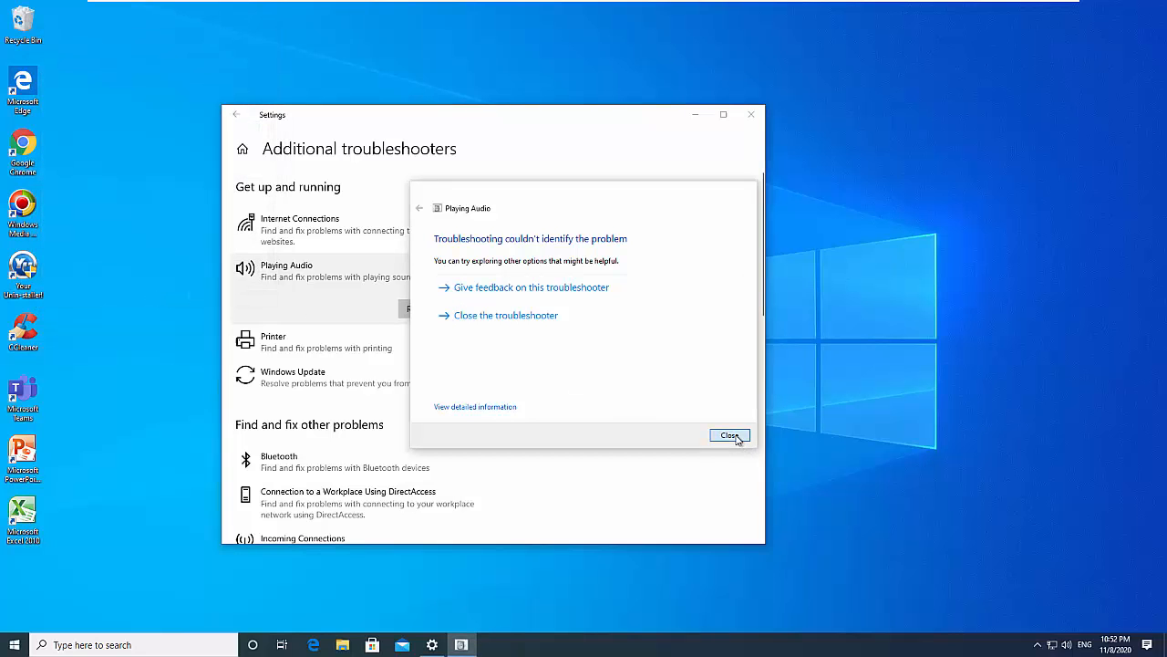
Close the audio troubleshooter and open Device Manager from search.
left_click(729, 435)
type("d")
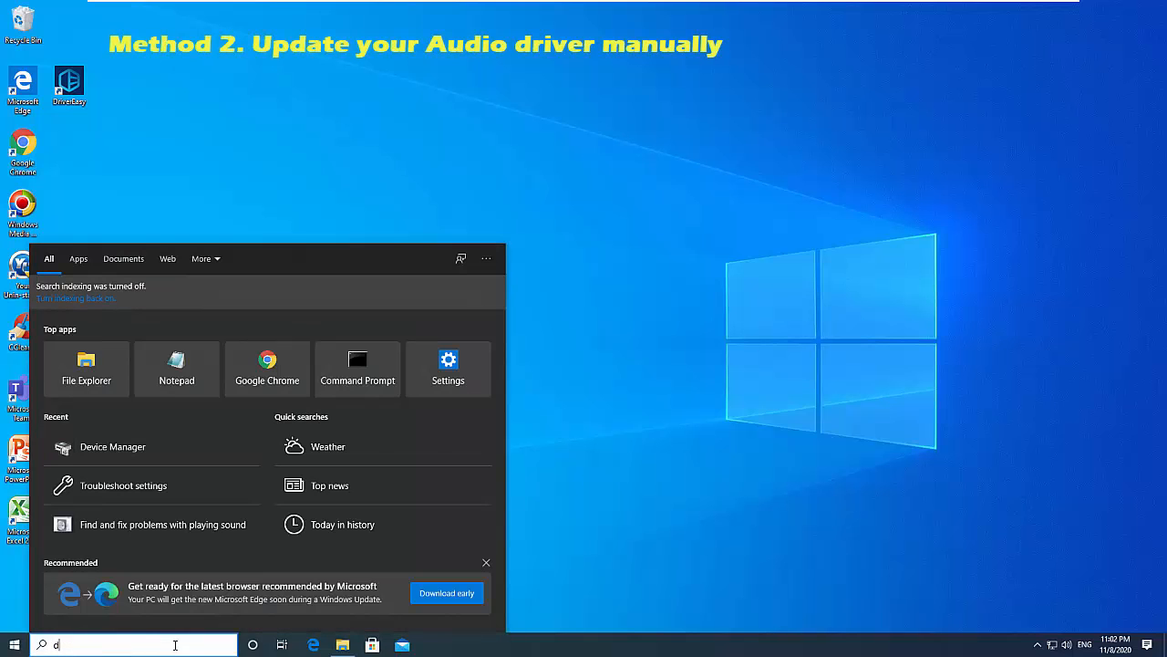
type("evice manager")
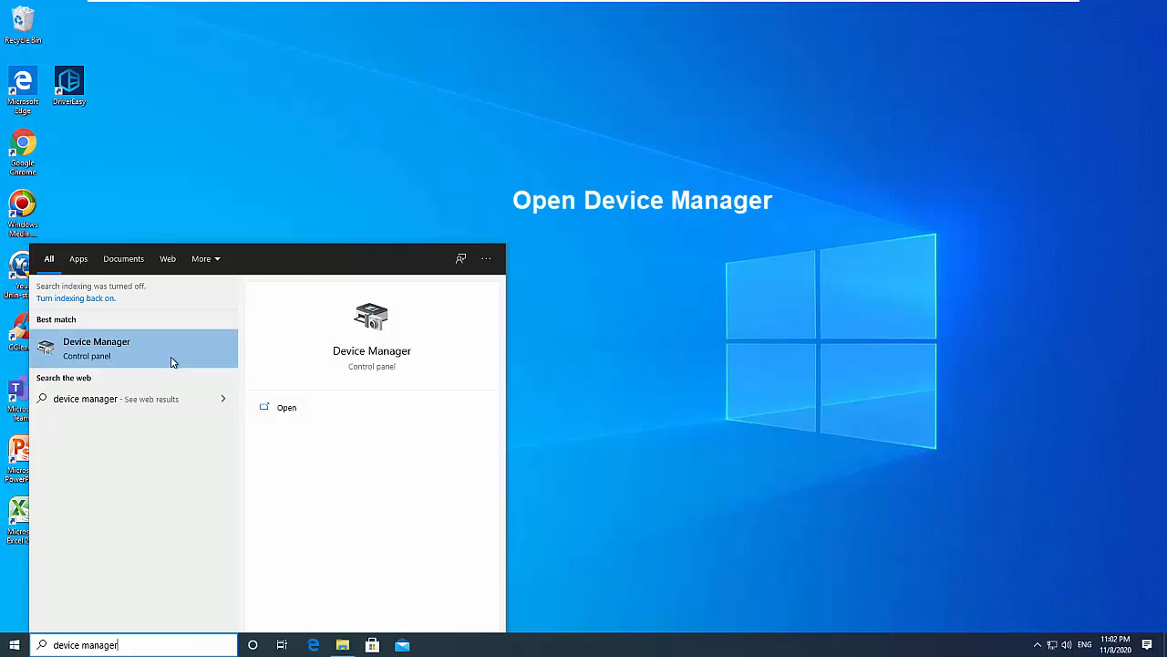
left_click(95, 348)
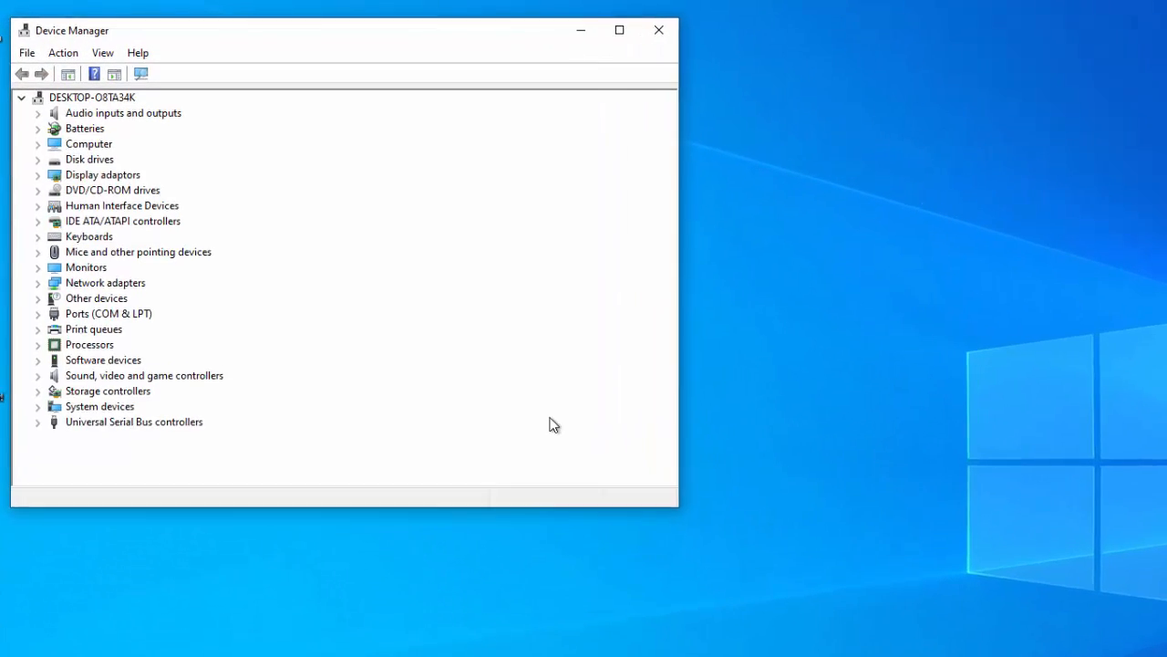
Update the Microphone under Audio inputs and outputs to the Generic software device driver.
left_click(54, 112)
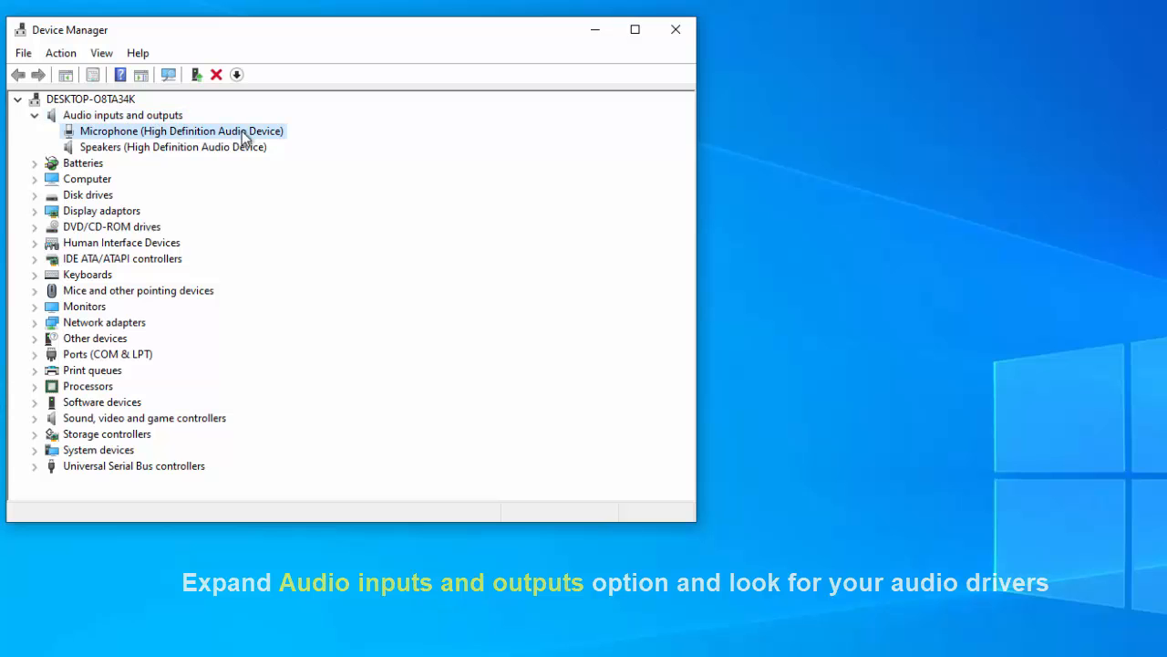
right_click(180, 131)
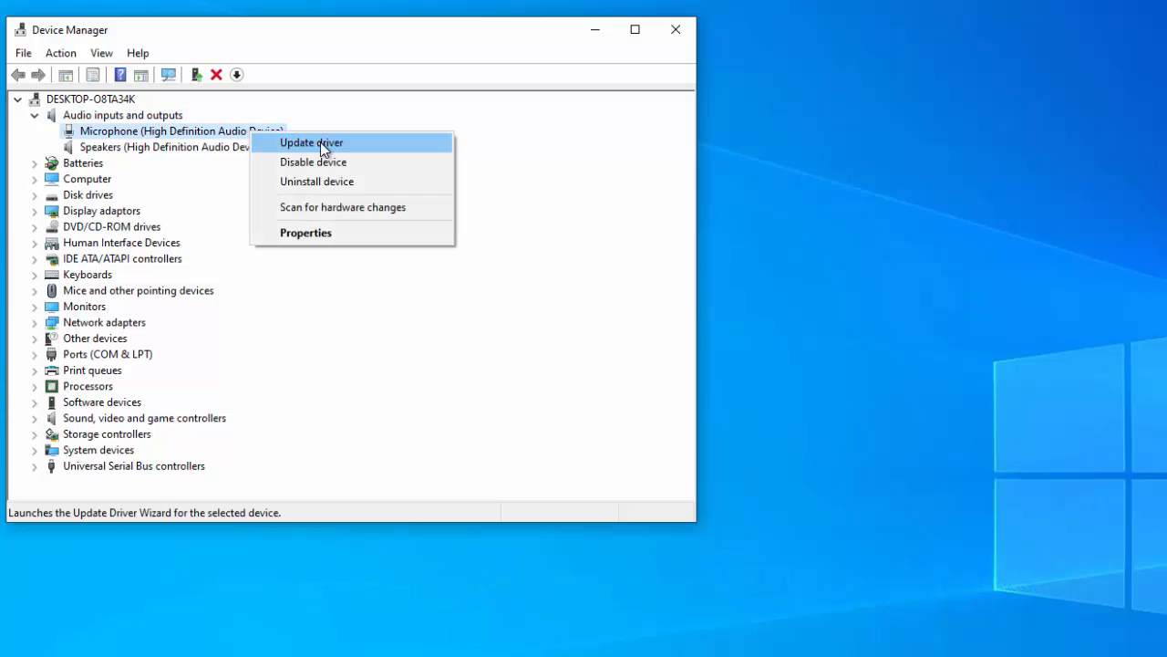
left_click(311, 142)
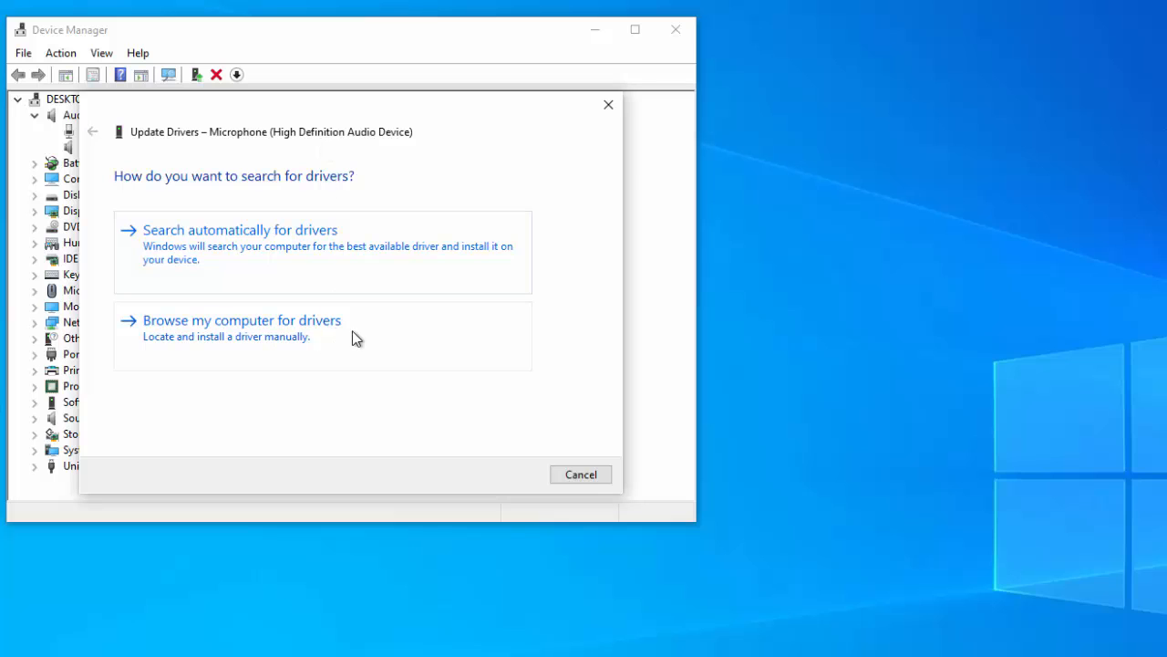
left_click(242, 320)
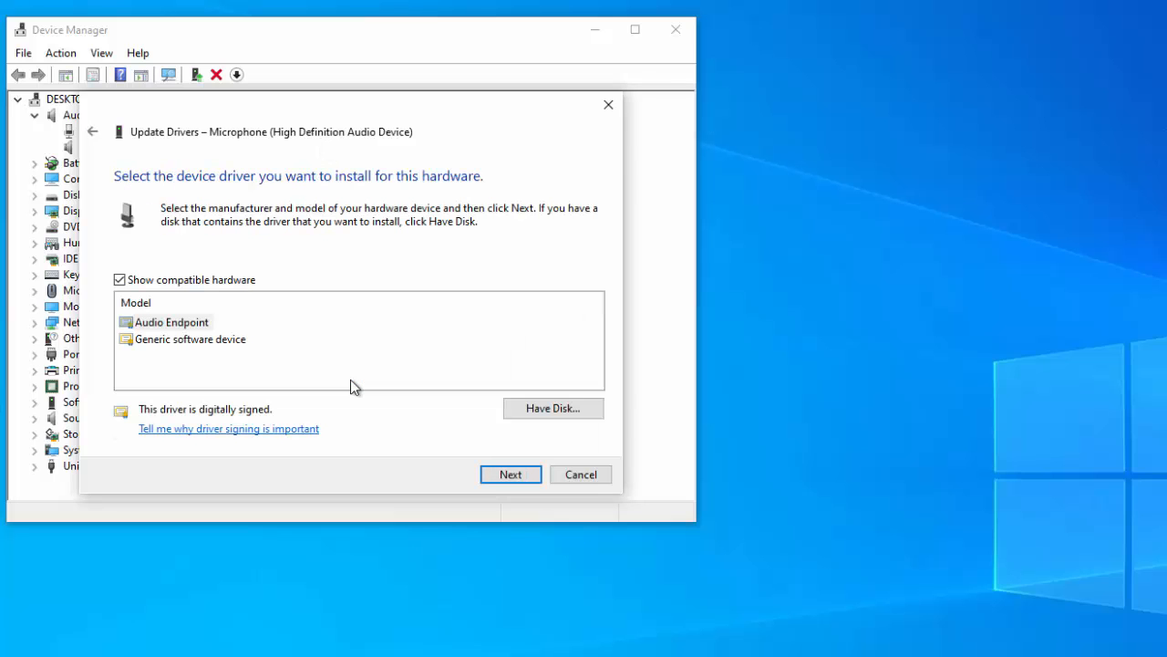
left_click(119, 279)
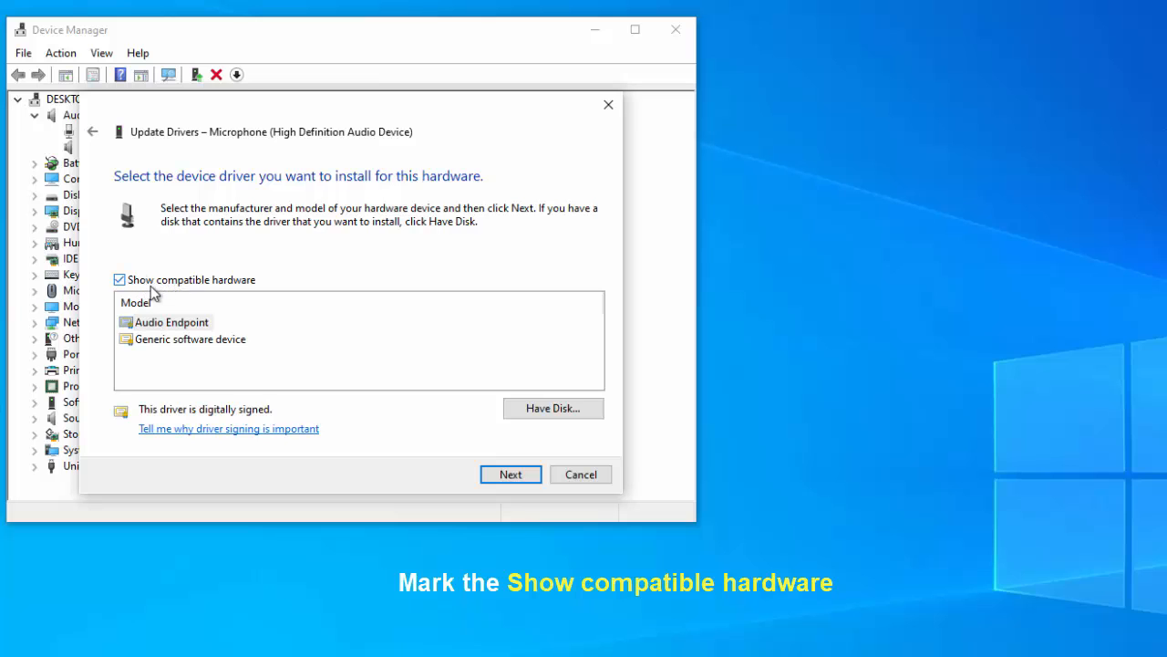
left_click(511, 474)
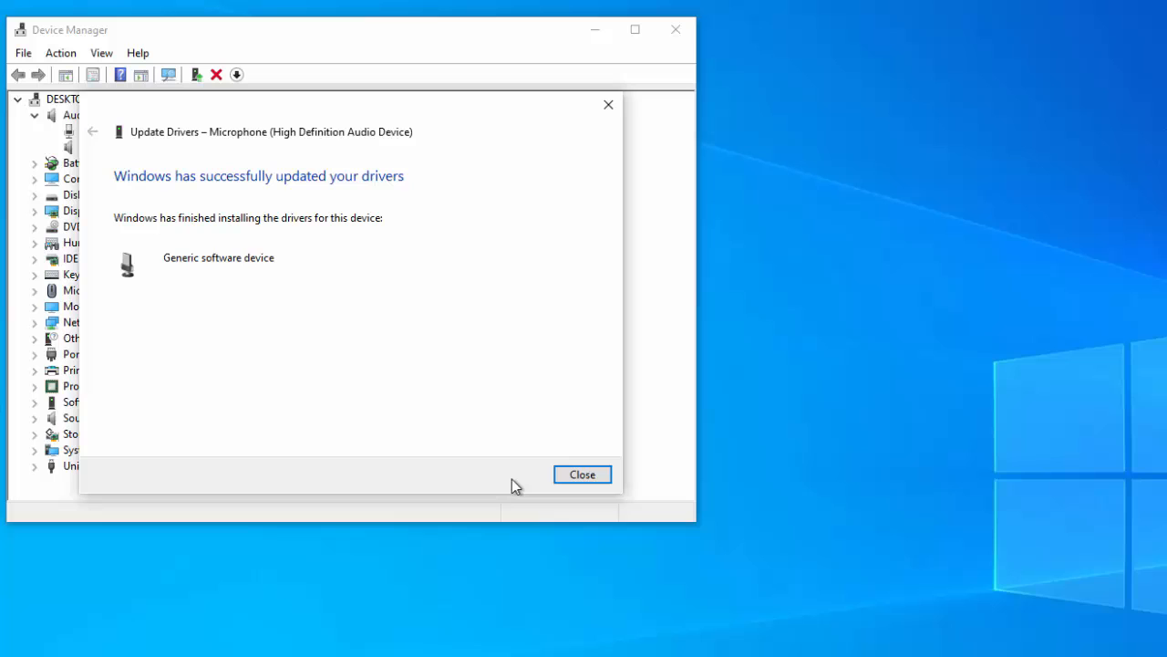
left_click(581, 474)
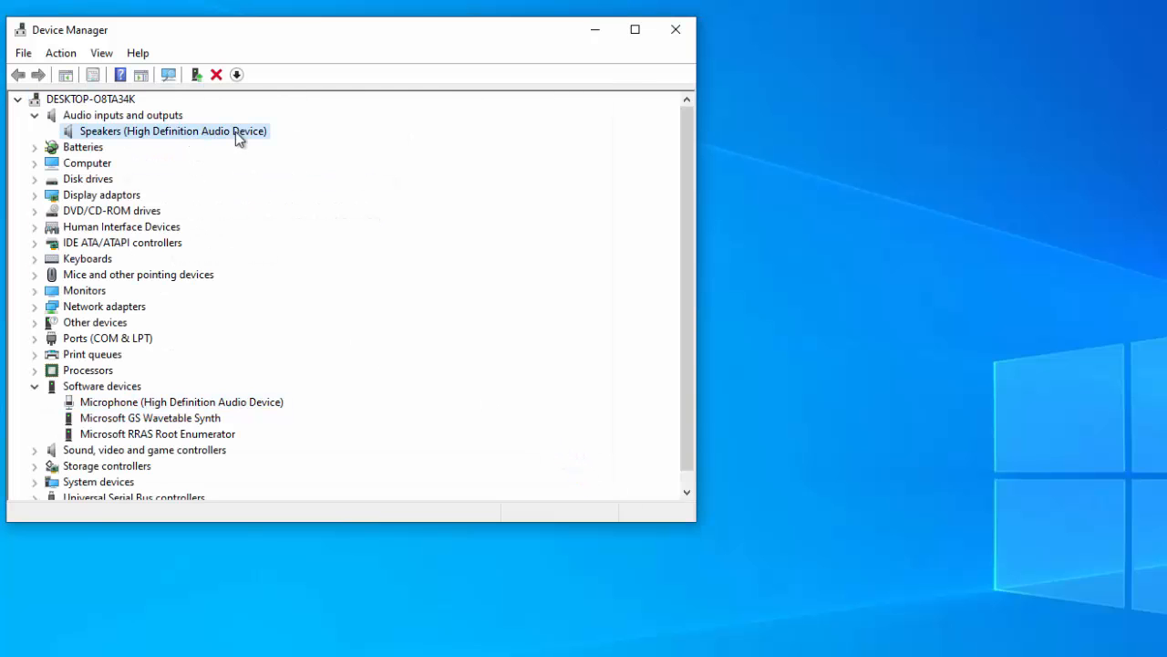
Update the Speakers device to the Generic software device driver.
right_click(173, 131)
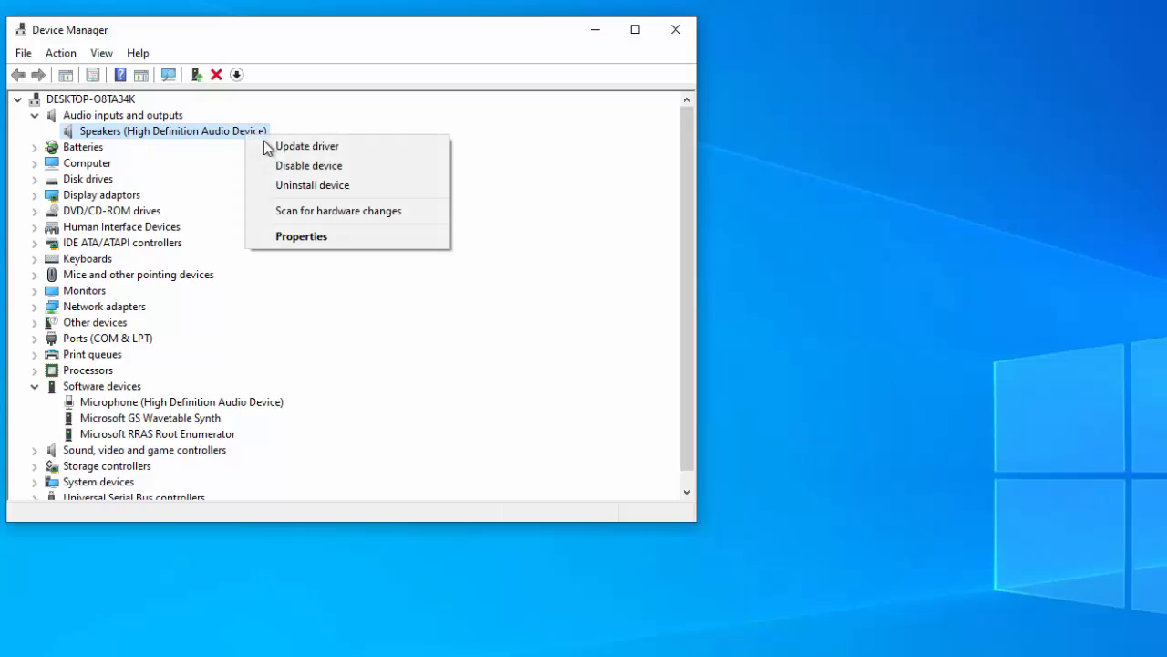
left_click(307, 146)
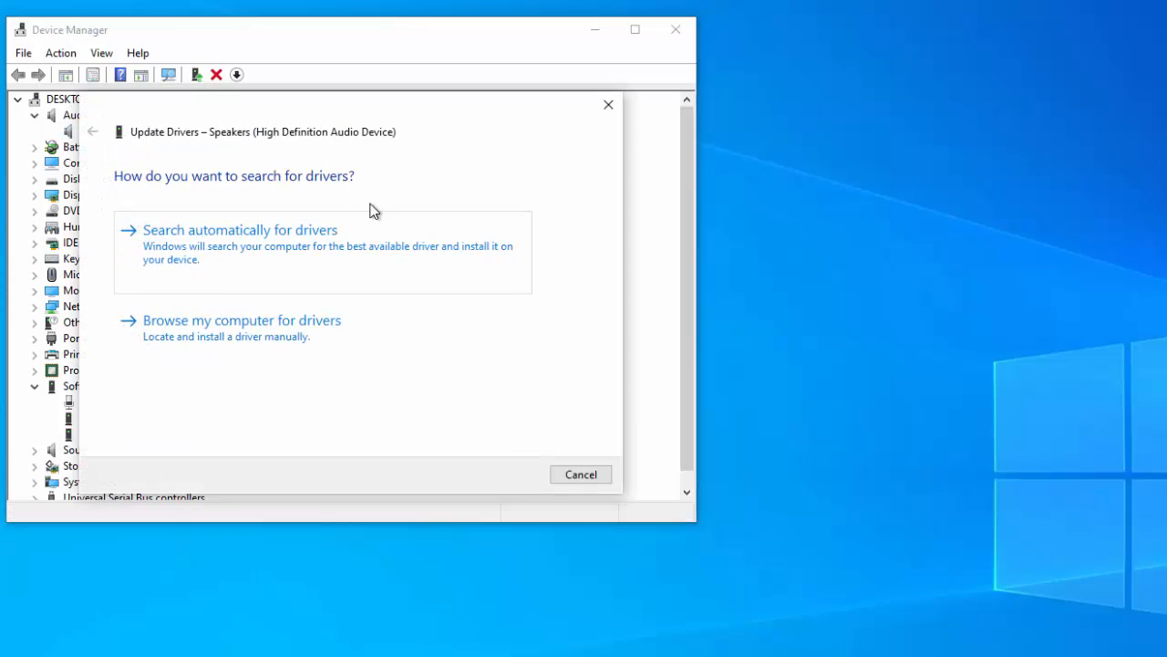
left_click(241, 320)
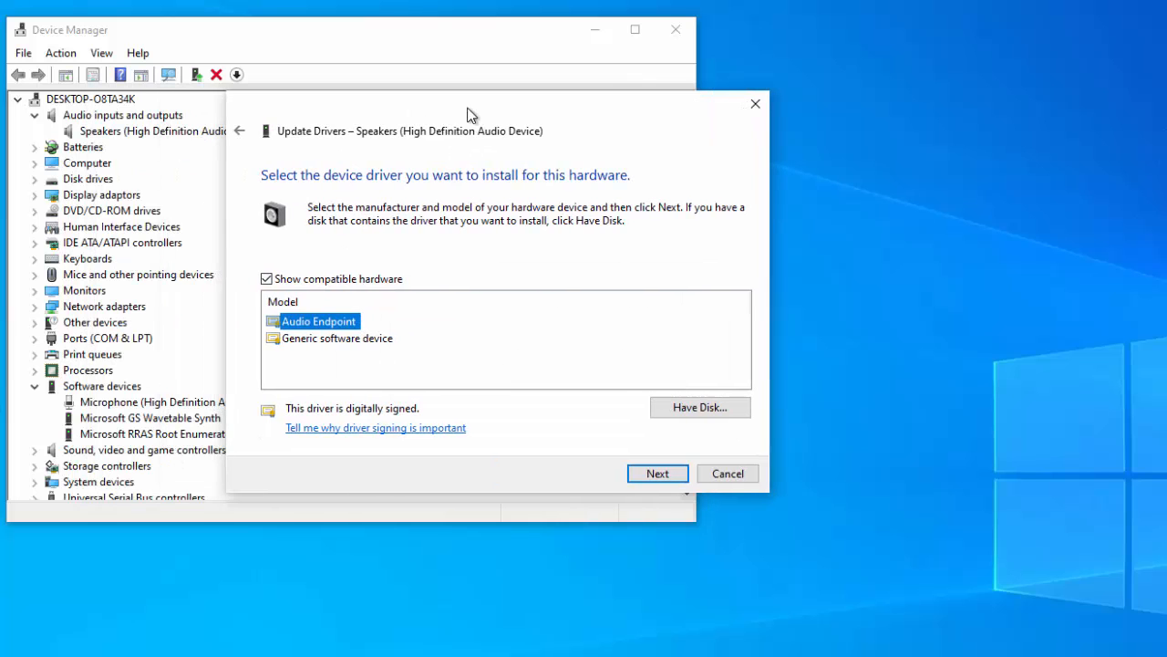
left_click(337, 338)
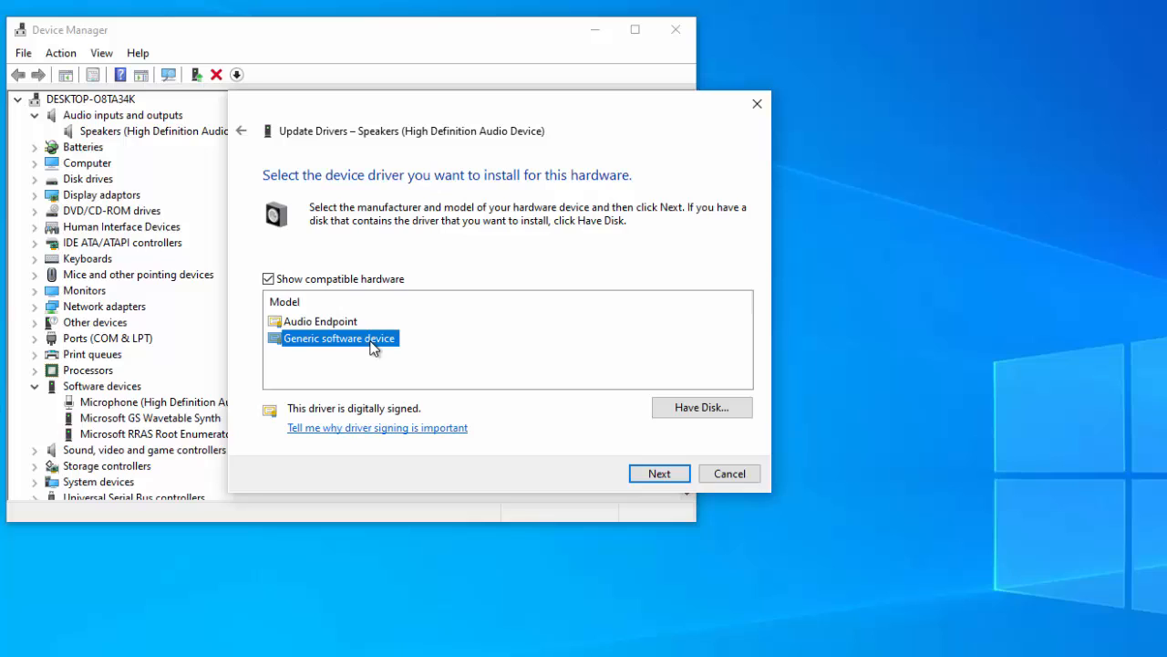
left_click(659, 472)
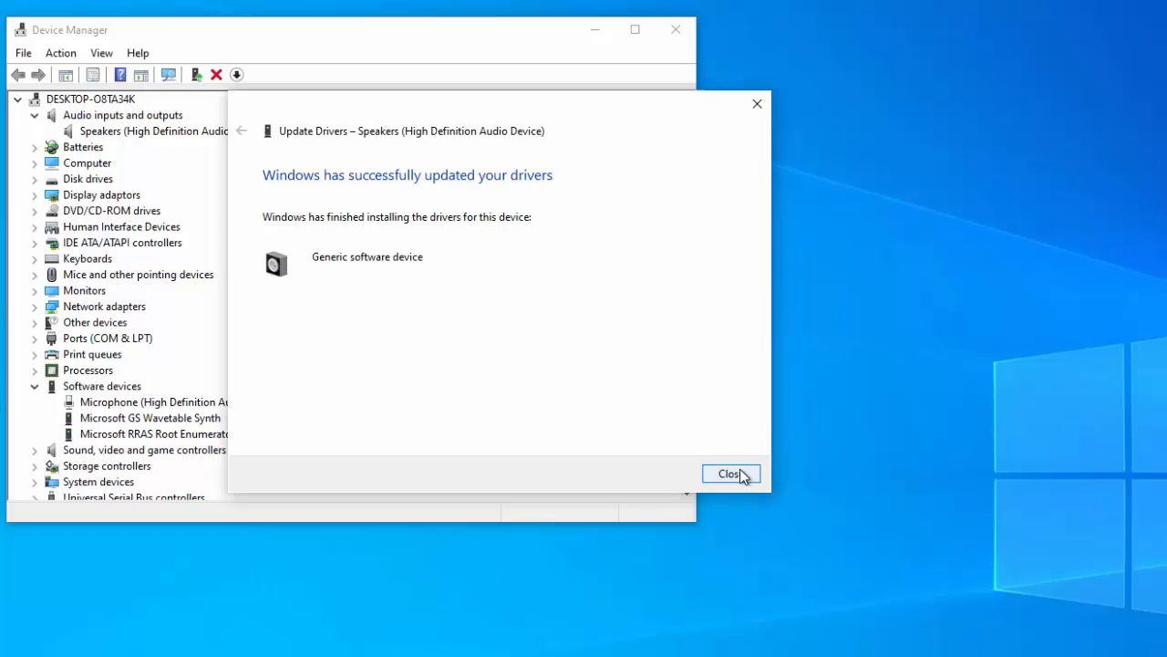
left_click(730, 473)
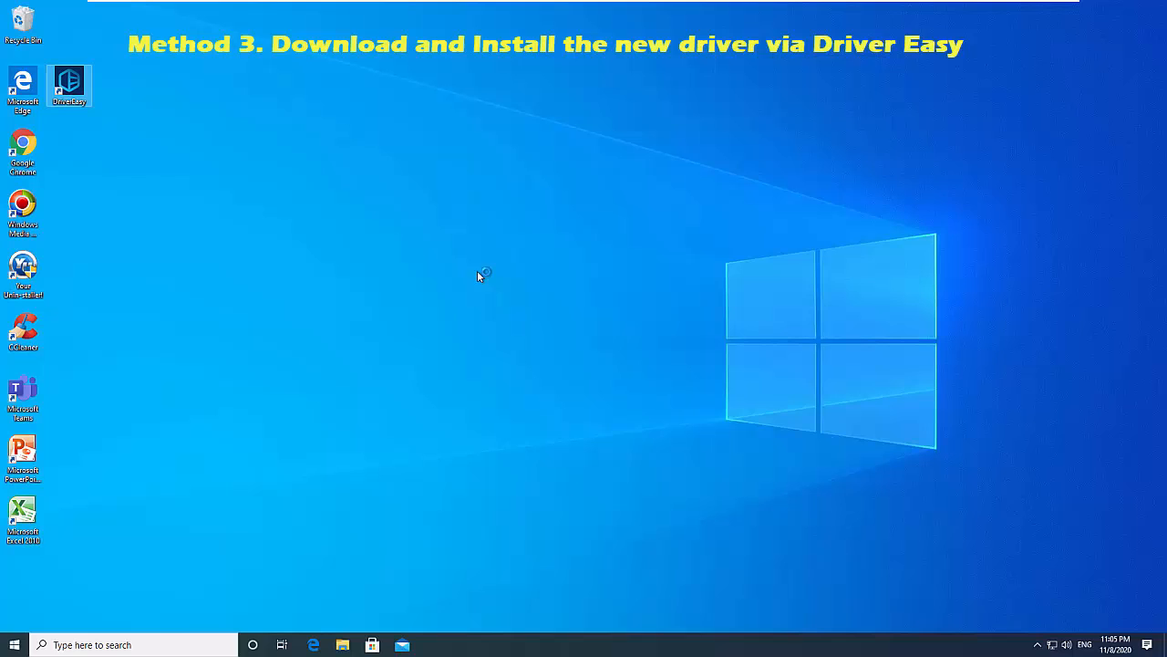
Launch Driver Easy from the desktop shortcut and run Scan Now.
double_click(70, 82)
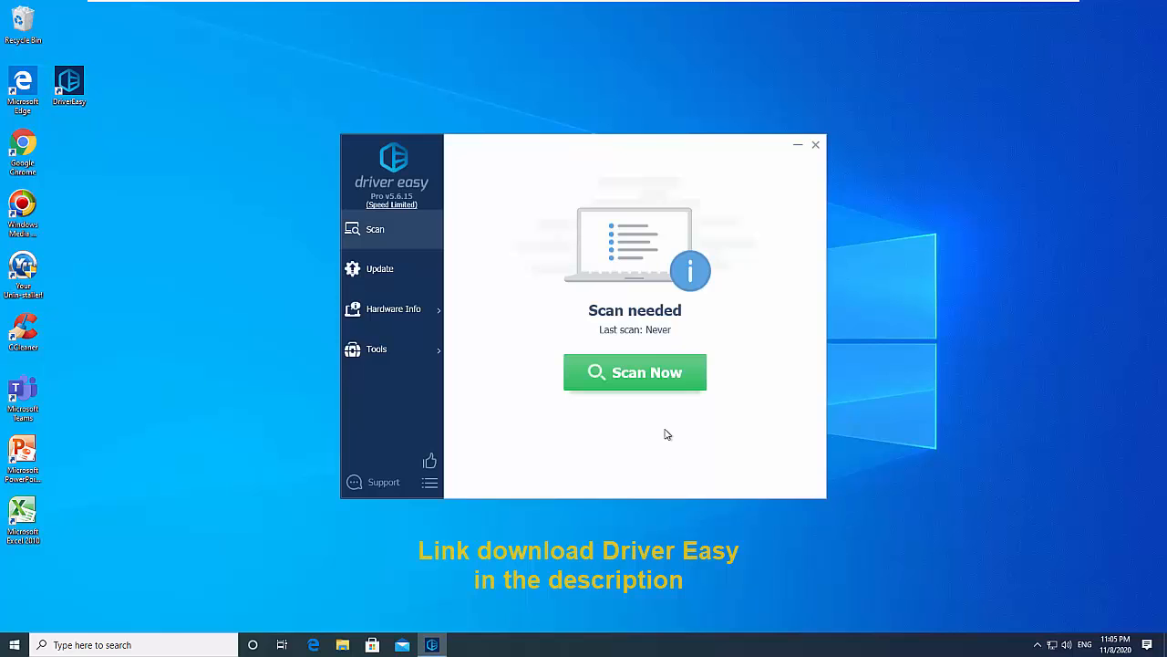
left_click(635, 372)
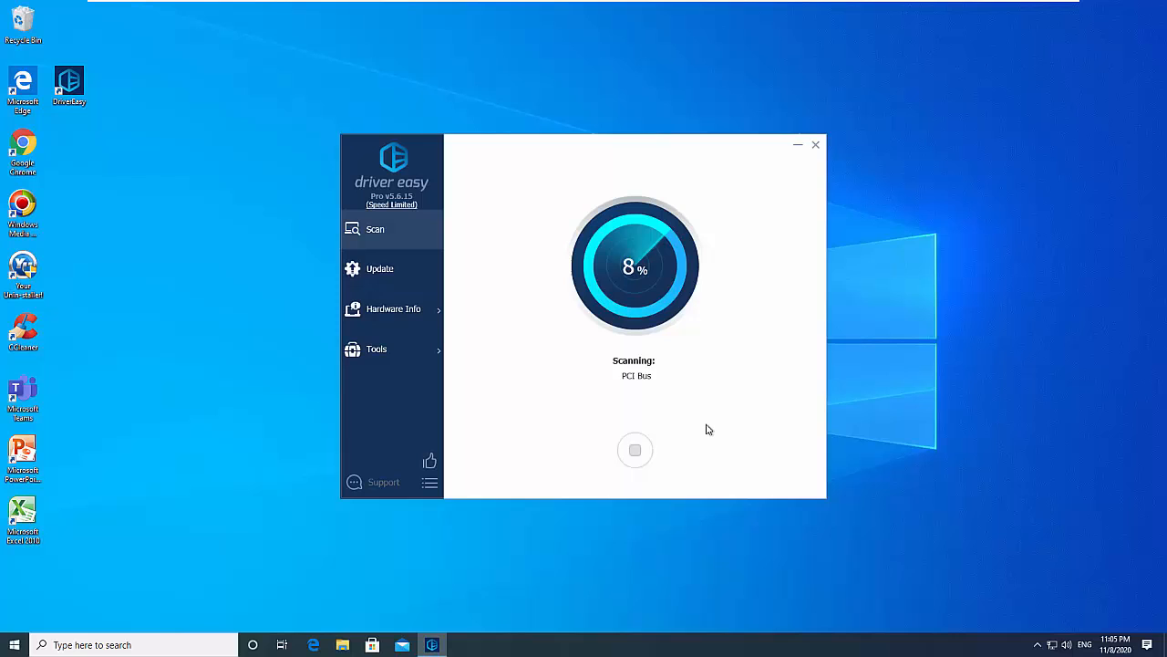